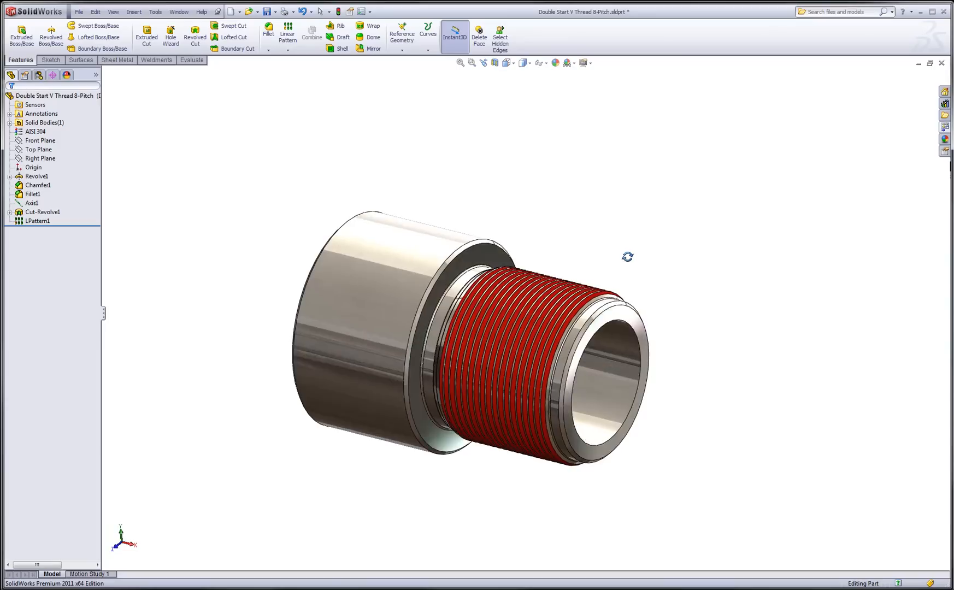
Orbit the threaded part and select its Front Plane to look at it squarely.
left_click_drag(627, 256, 595, 211)
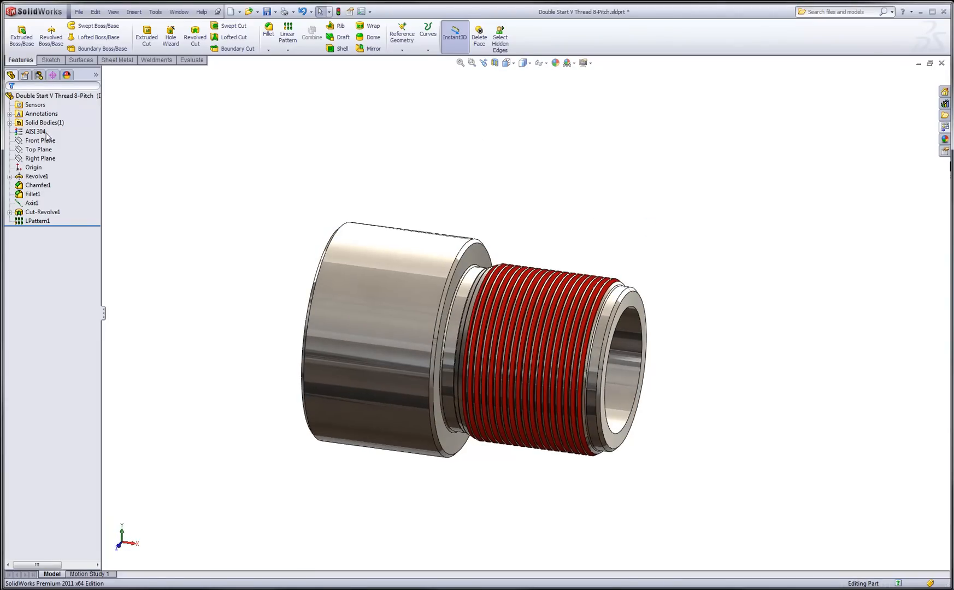
left_click(41, 140)
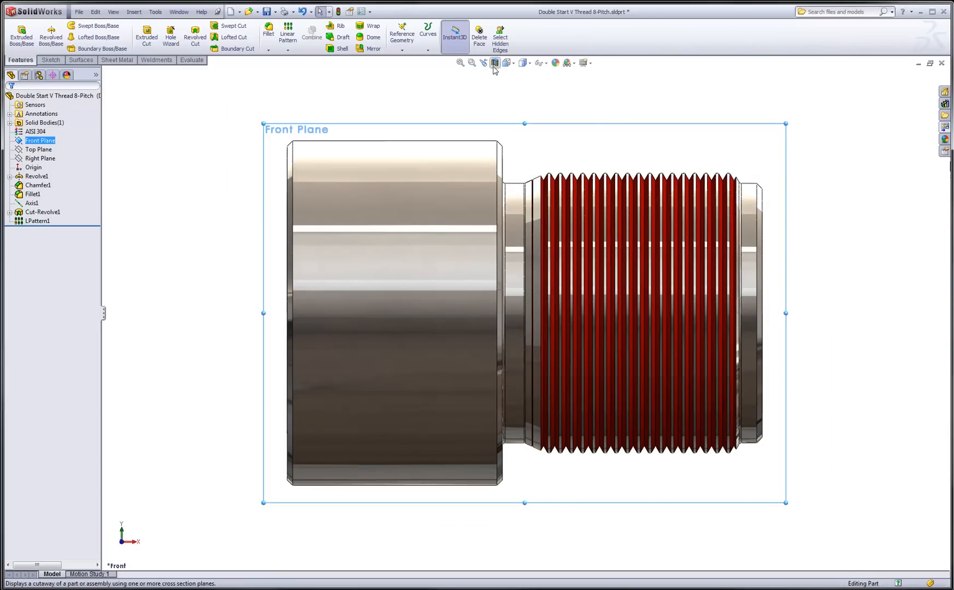
Section the part along the Front Plane at 0 offset to expose the bore and thread profile.
left_click(494, 62)
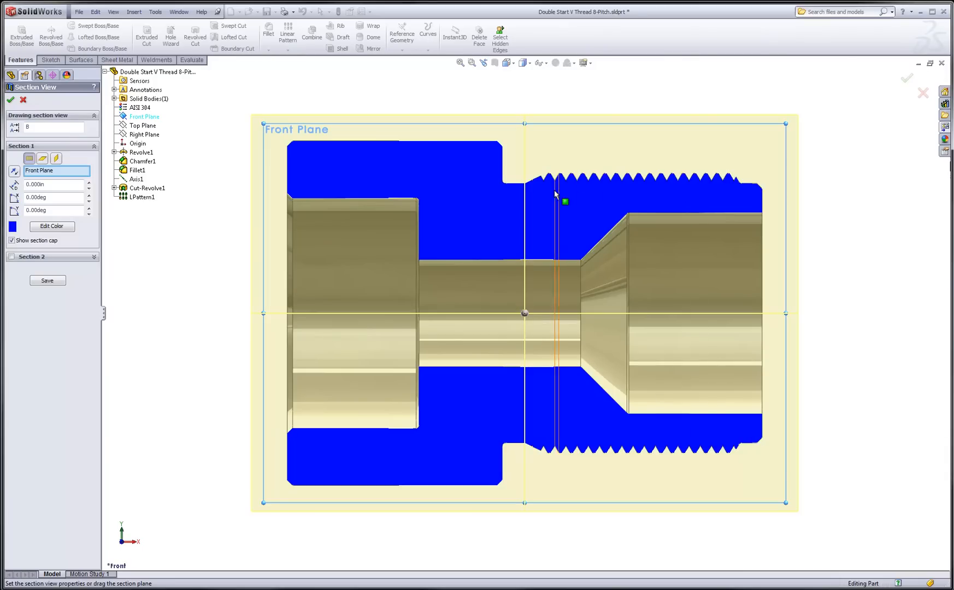
left_click_drag(562, 201, 750, 196)
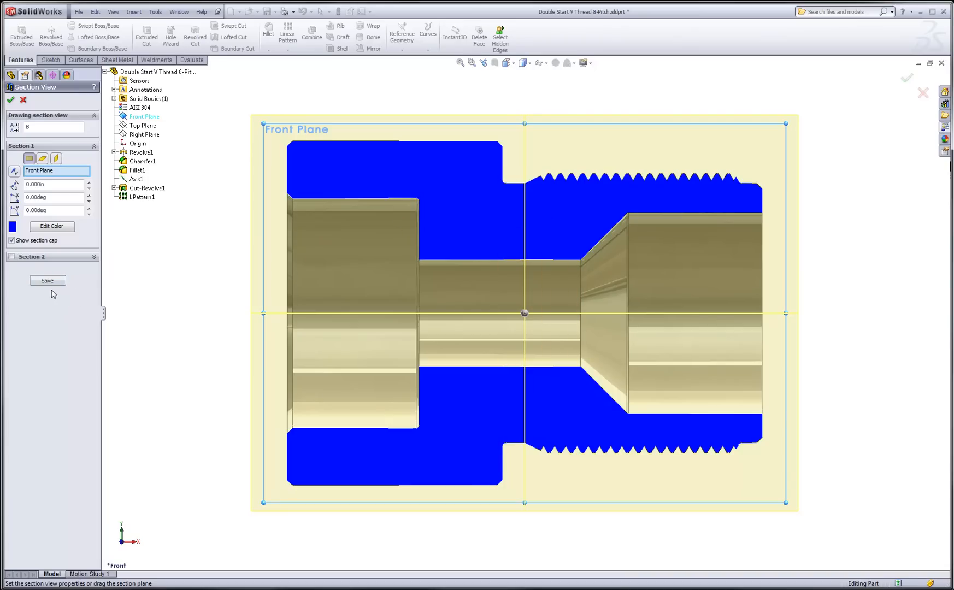
Begin saving the section cut as a named drawing annotation view.
left_click(47, 280)
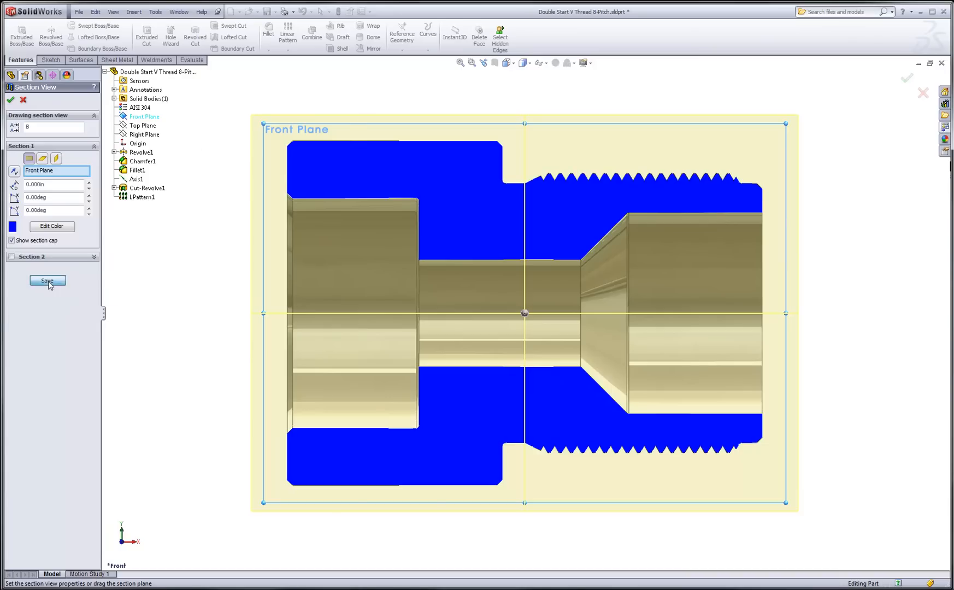
left_click(47, 281)
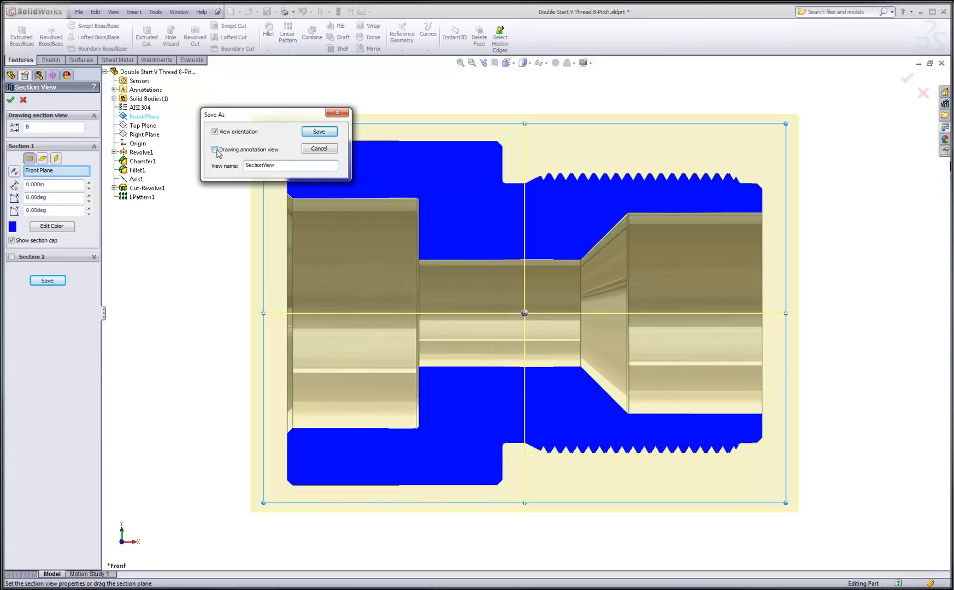
Save the section as Section View1 and show that saved orientation.
left_click(318, 131)
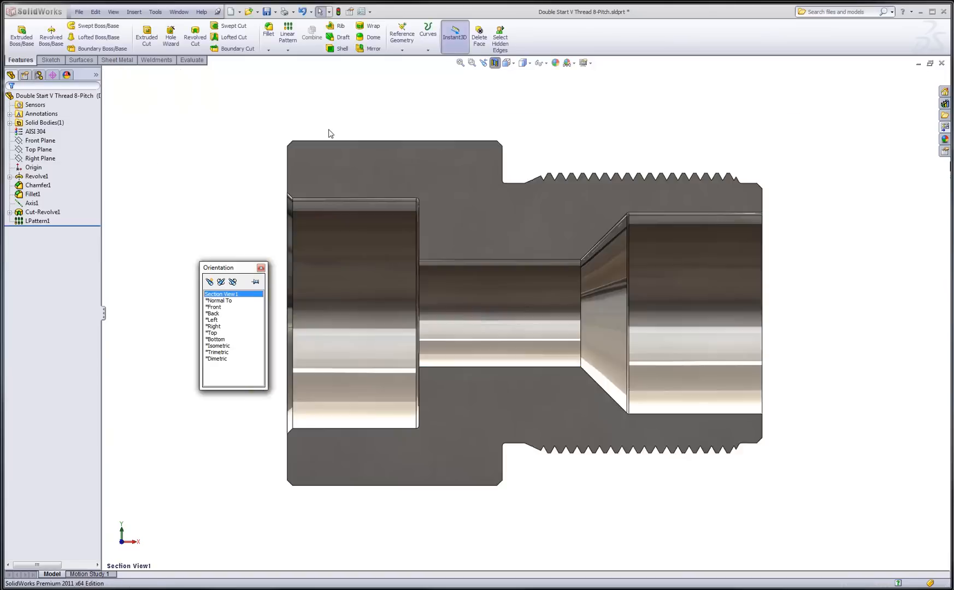
left_click(213, 307)
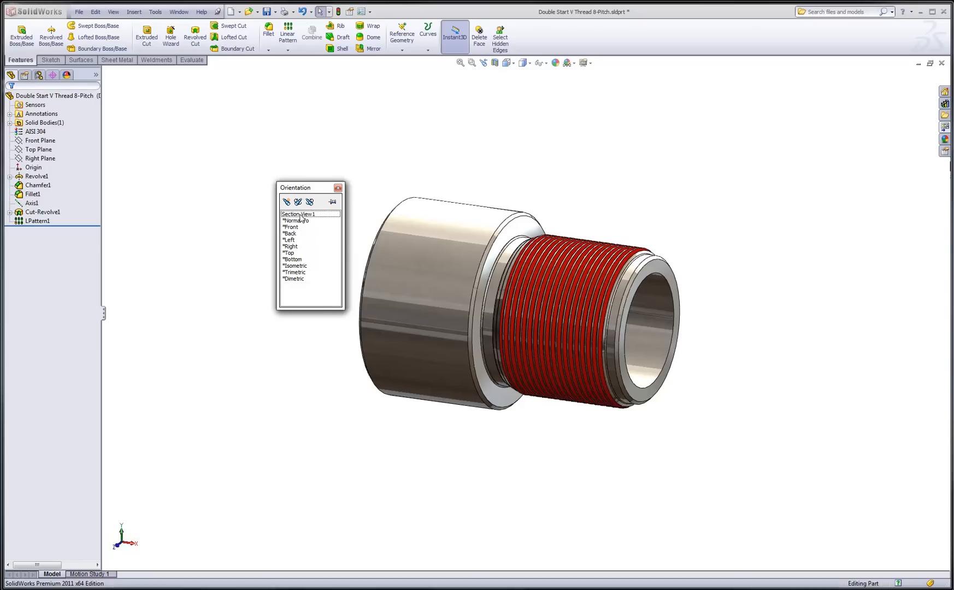
left_click(297, 214)
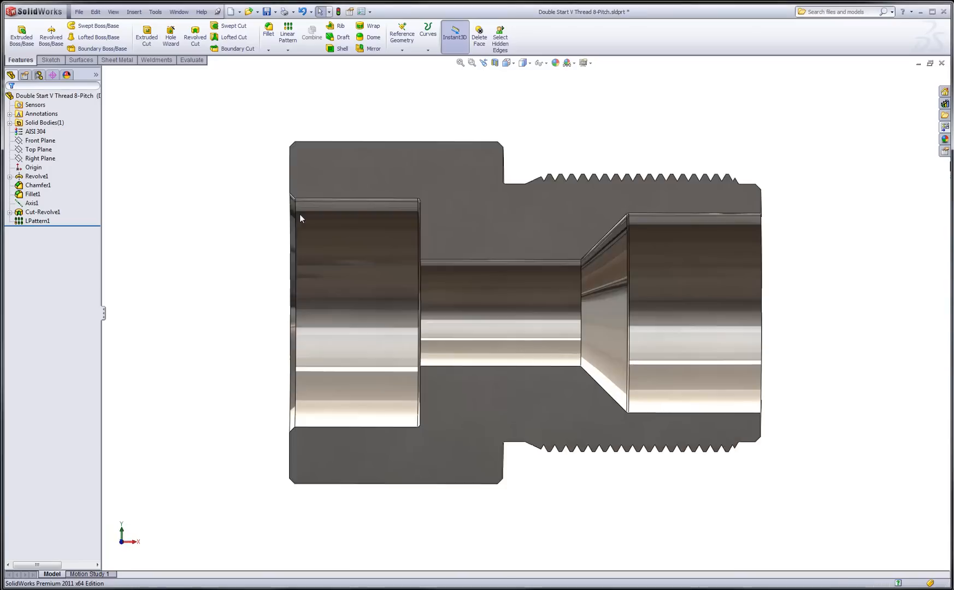
left_click(493, 62)
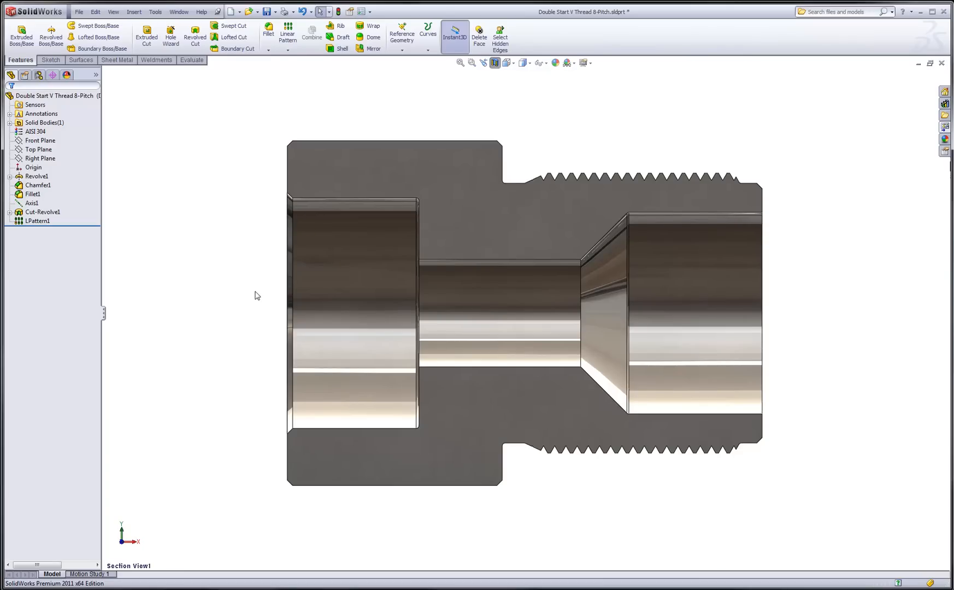
mouse_move(474, 87)
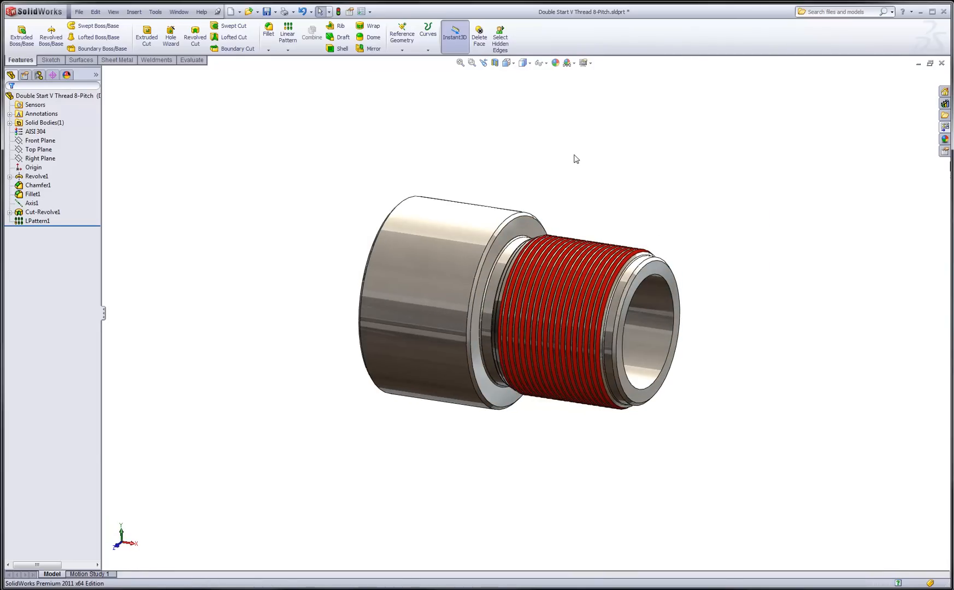
mouse_move(505, 192)
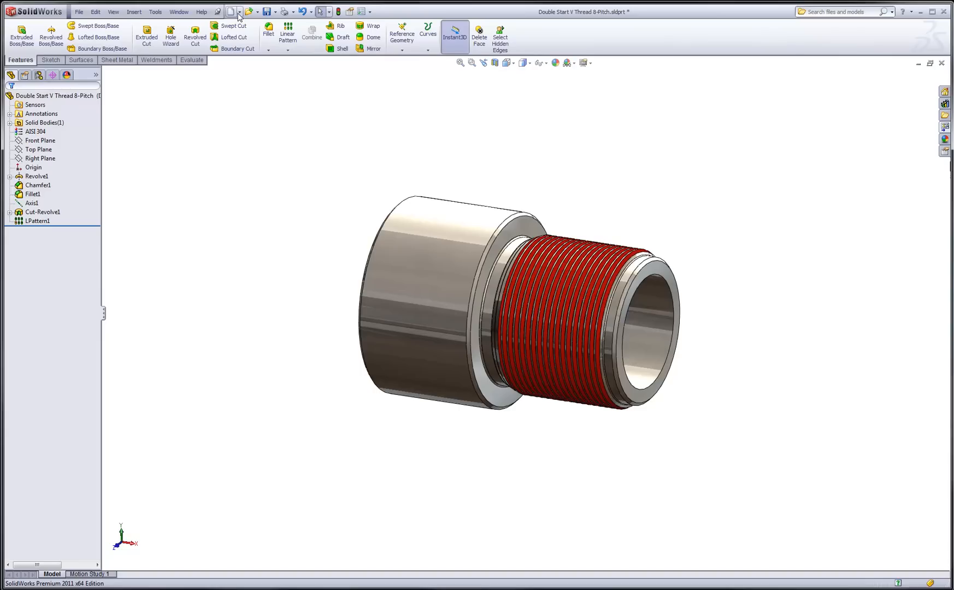
Make a new drawing from the part using the A-Scale sheet template.
left_click(239, 12)
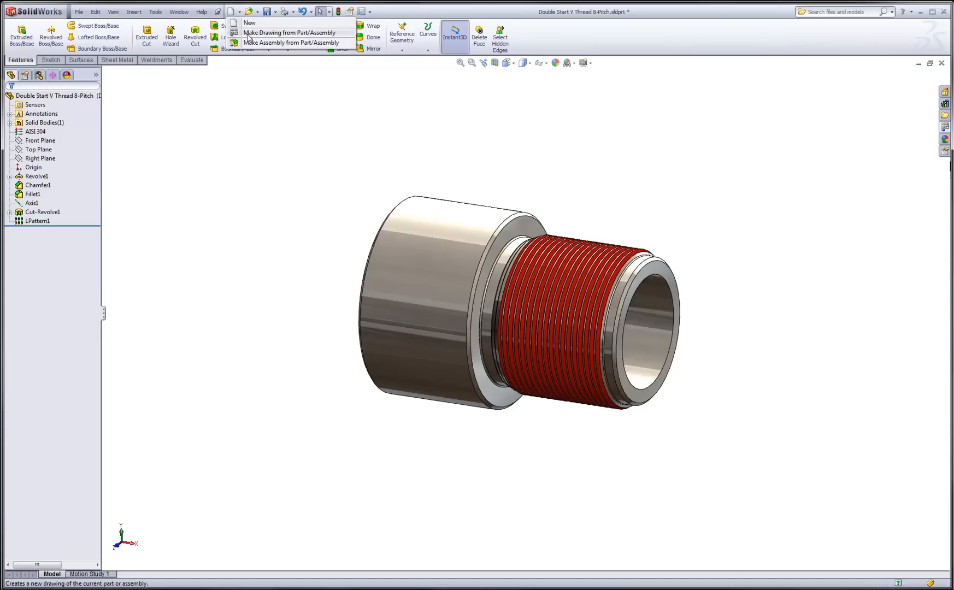
left_click(291, 33)
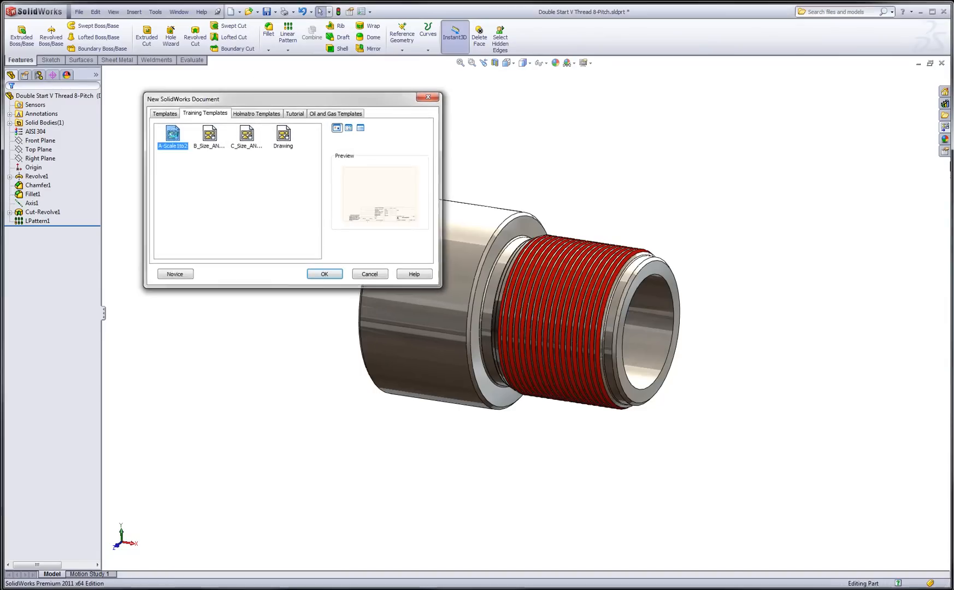
left_click(324, 274)
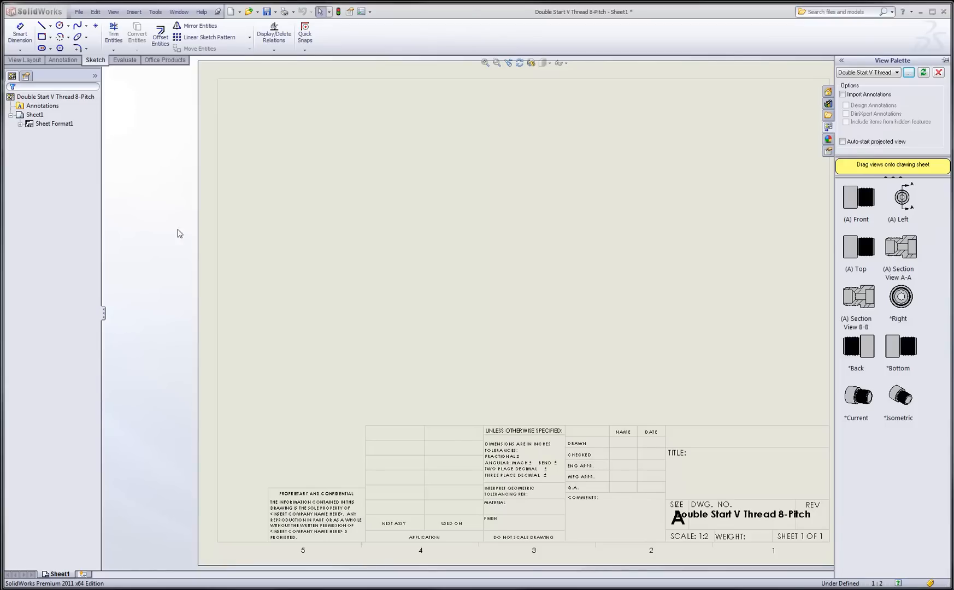
mouse_move(903, 191)
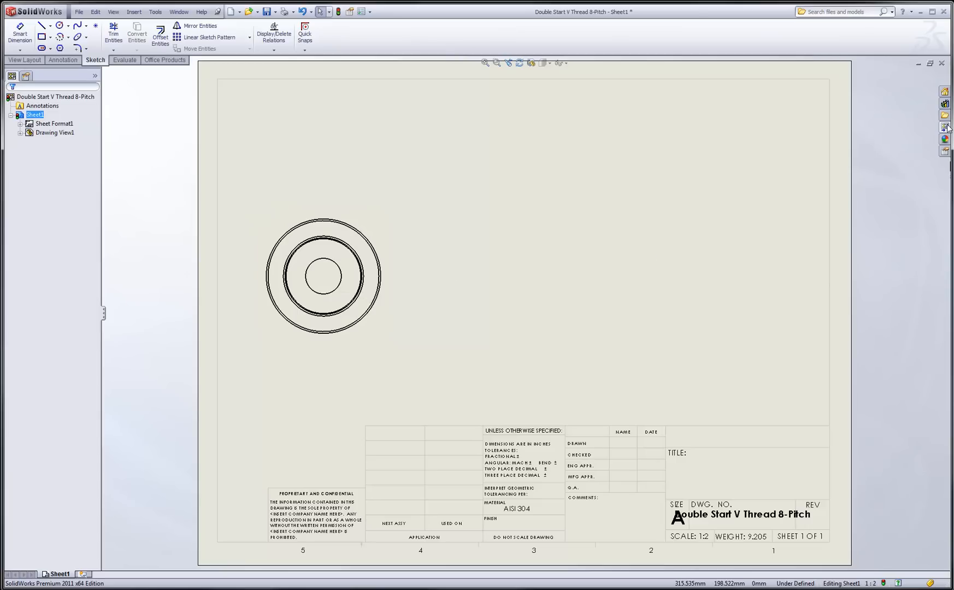
Reopen the View Palette to place the end view and Section B-B on the sheet.
left_click(944, 127)
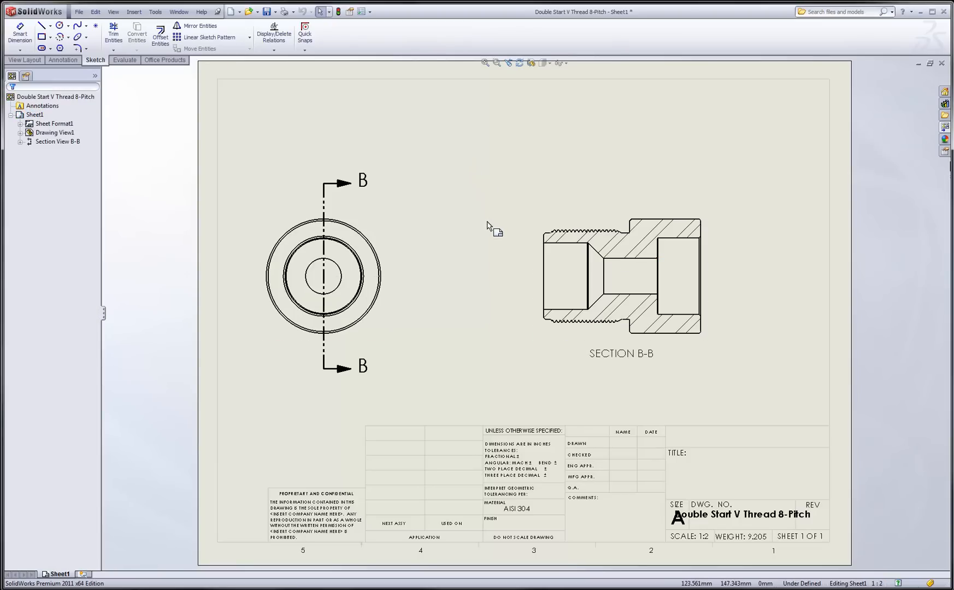
left_click(621, 274)
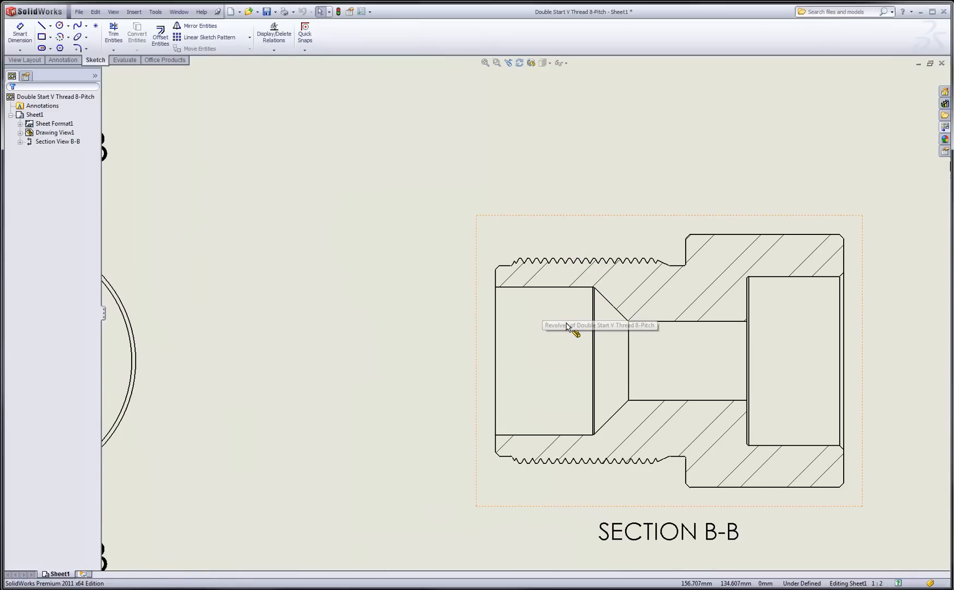
Create Detail C at 1:1 circling the thread atop Section B-B, placed above the section.
left_click(60, 25)
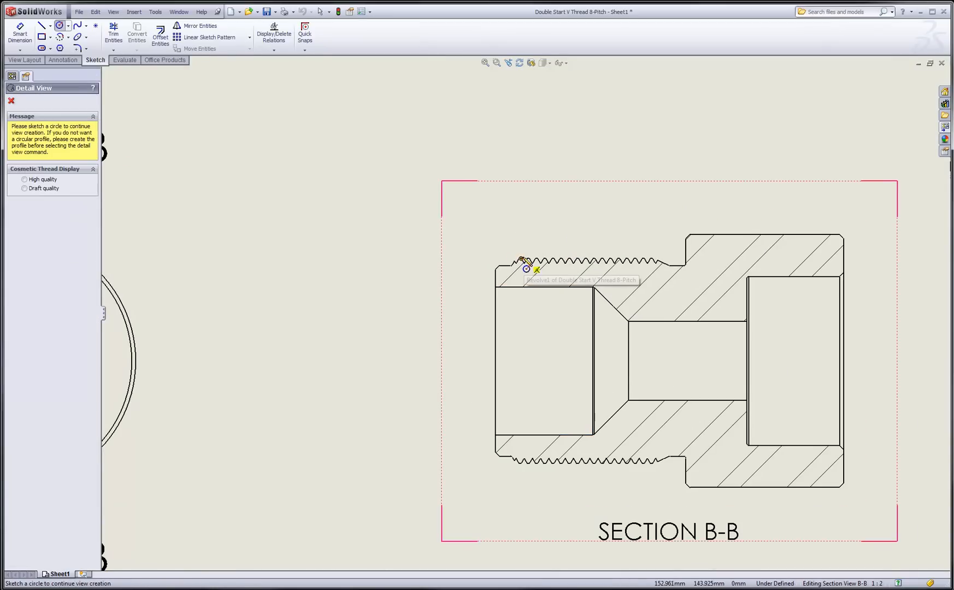
left_click_drag(518, 250, 547, 306)
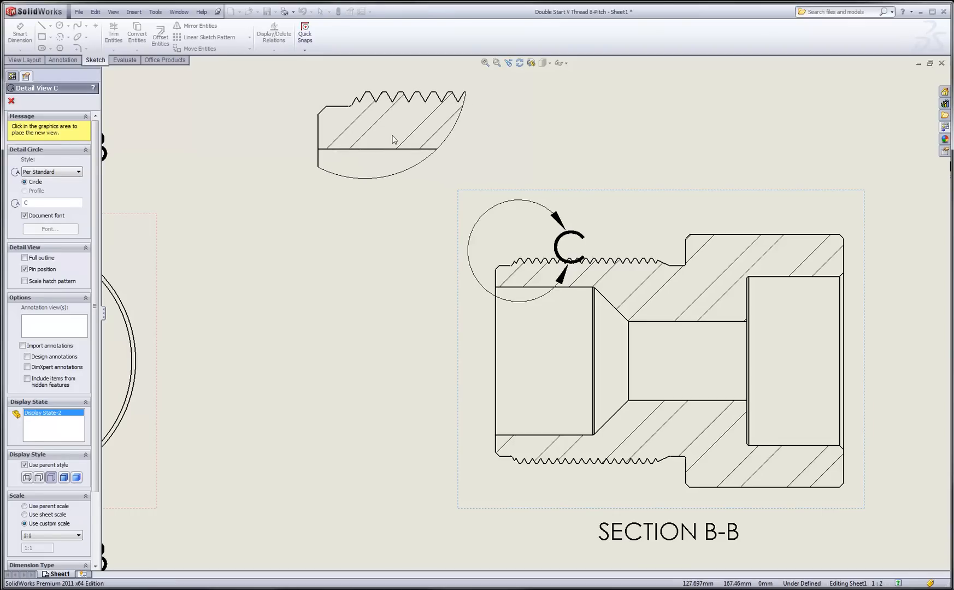
left_click(535, 291)
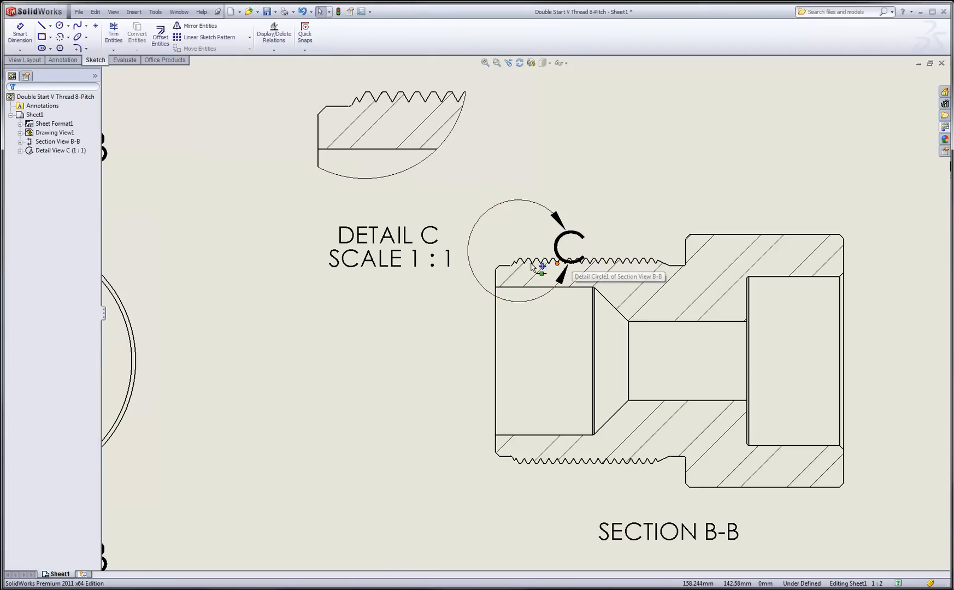
left_click(555, 268)
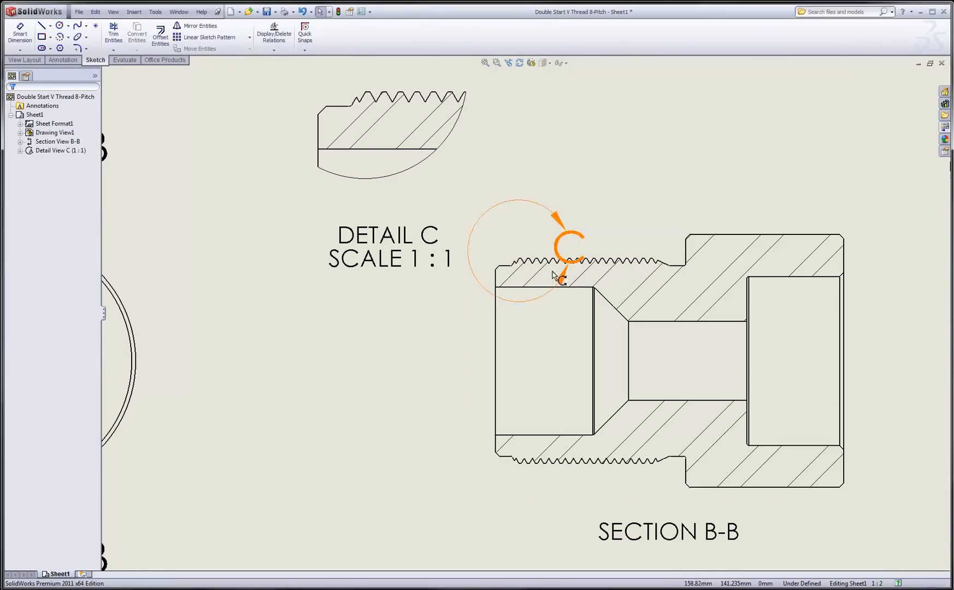